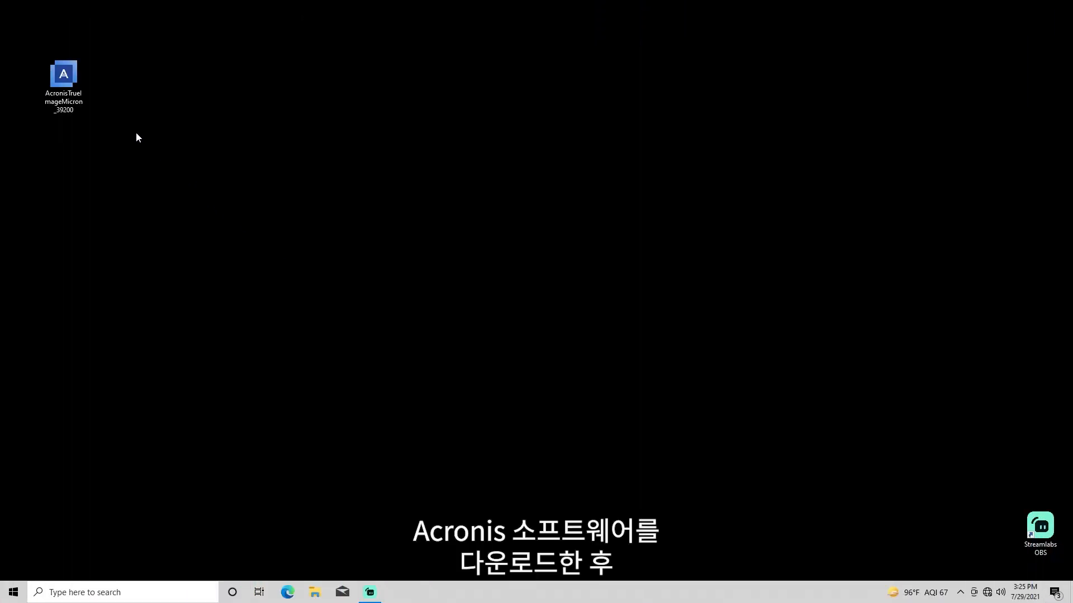
# Run the AcronisTrueImageMicron installer from the desktop and start the installation
pyautogui.click(62, 74)
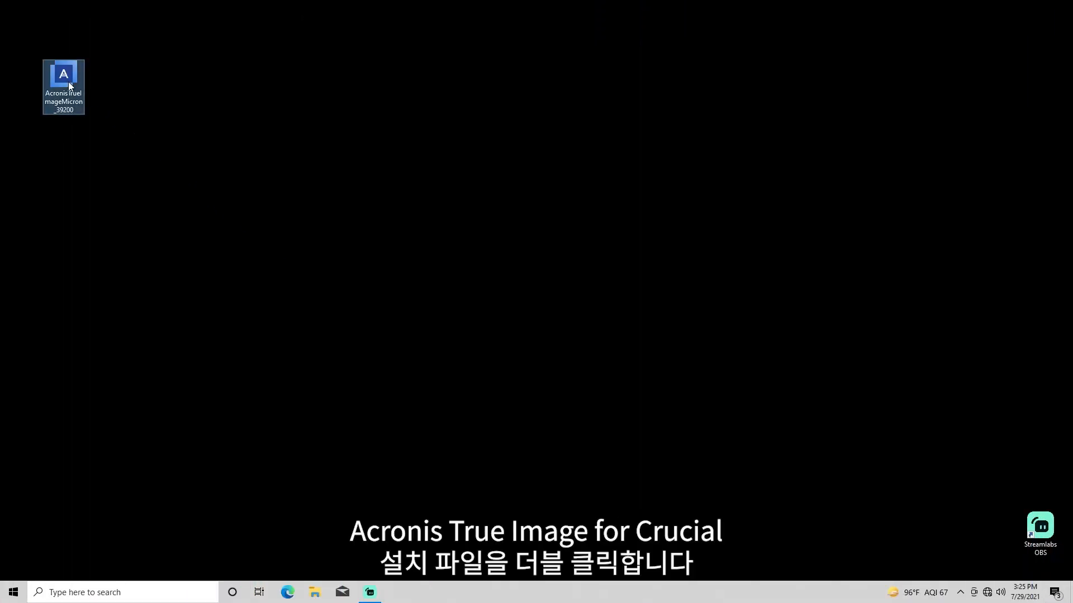
pyautogui.doubleClick(63, 74)
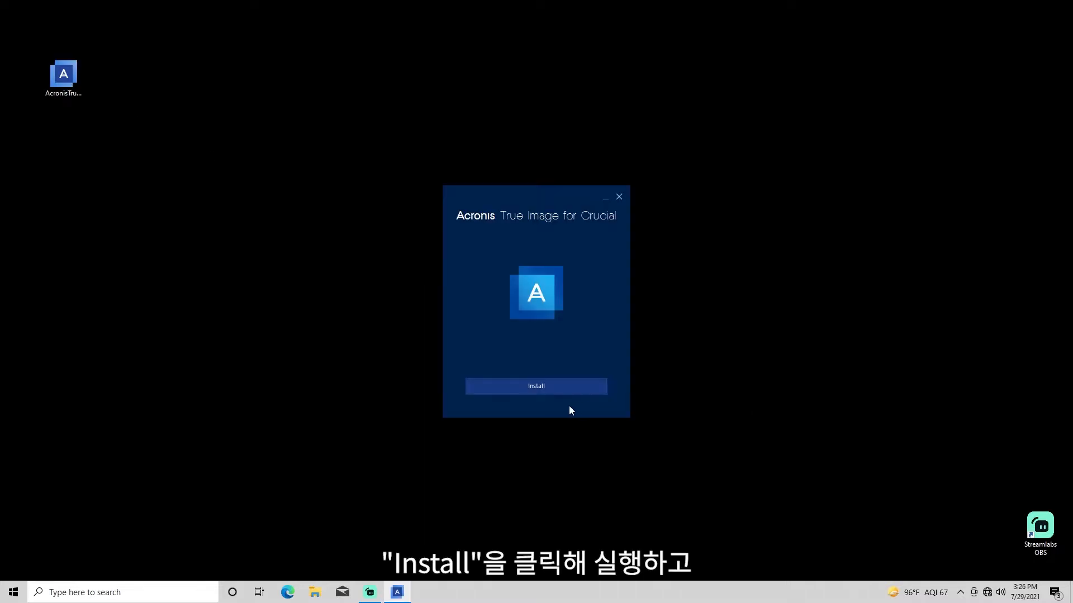
pyautogui.click(535, 386)
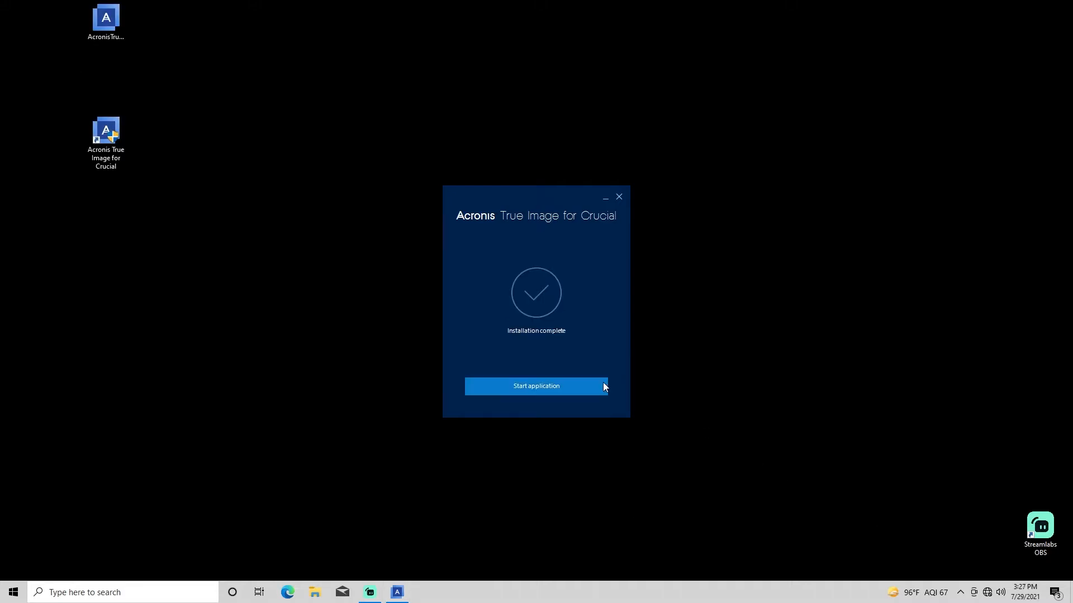
# Start the installed application and accept the license agreement to reach the Help and support page
pyautogui.click(535, 385)
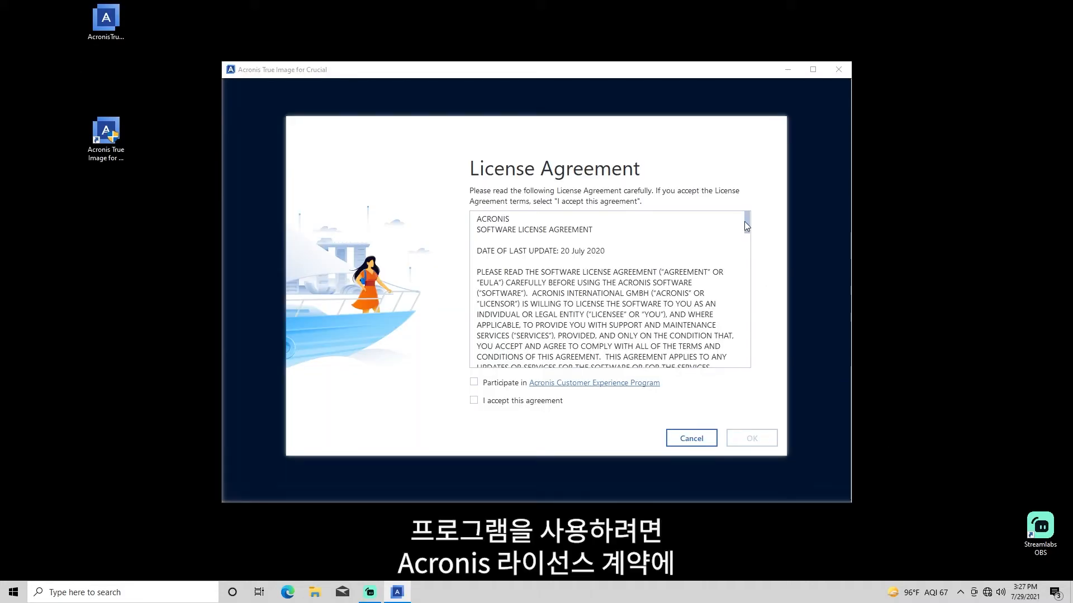
pyautogui.scroll(-3)
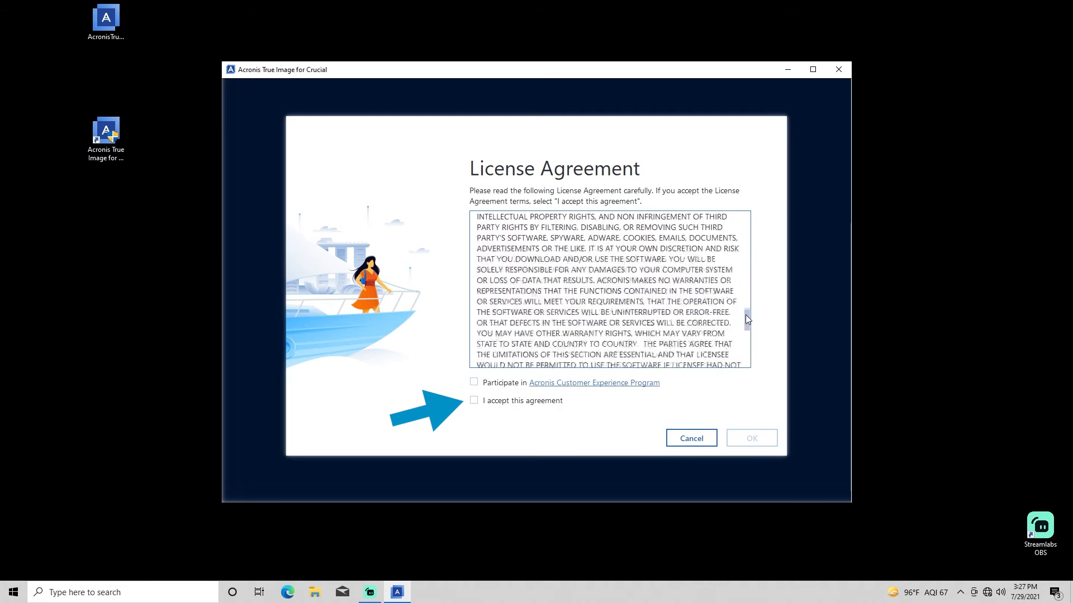
pyautogui.click(474, 400)
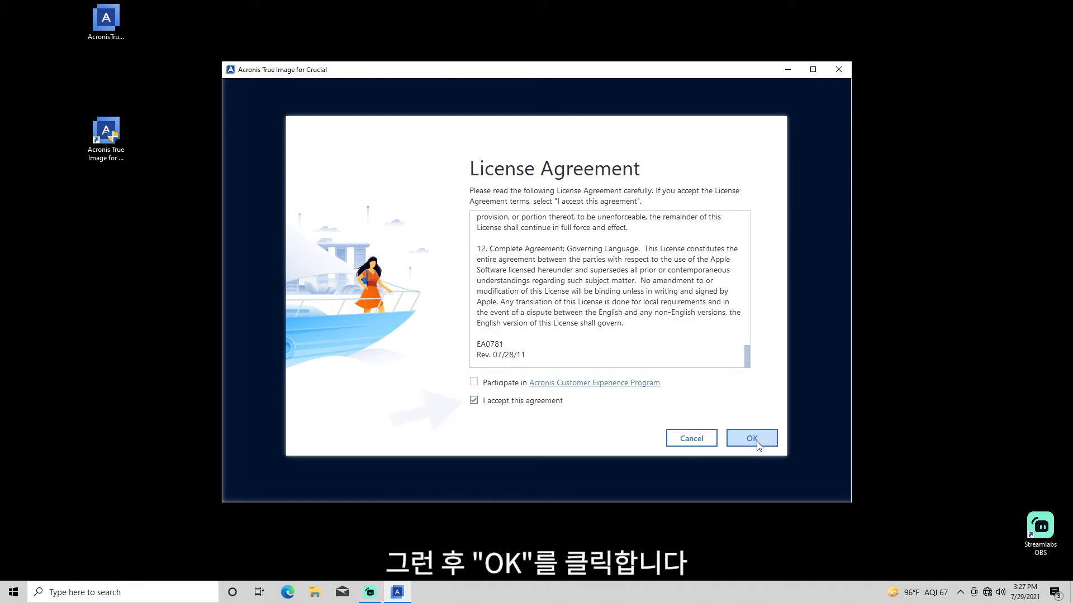
pyautogui.click(751, 438)
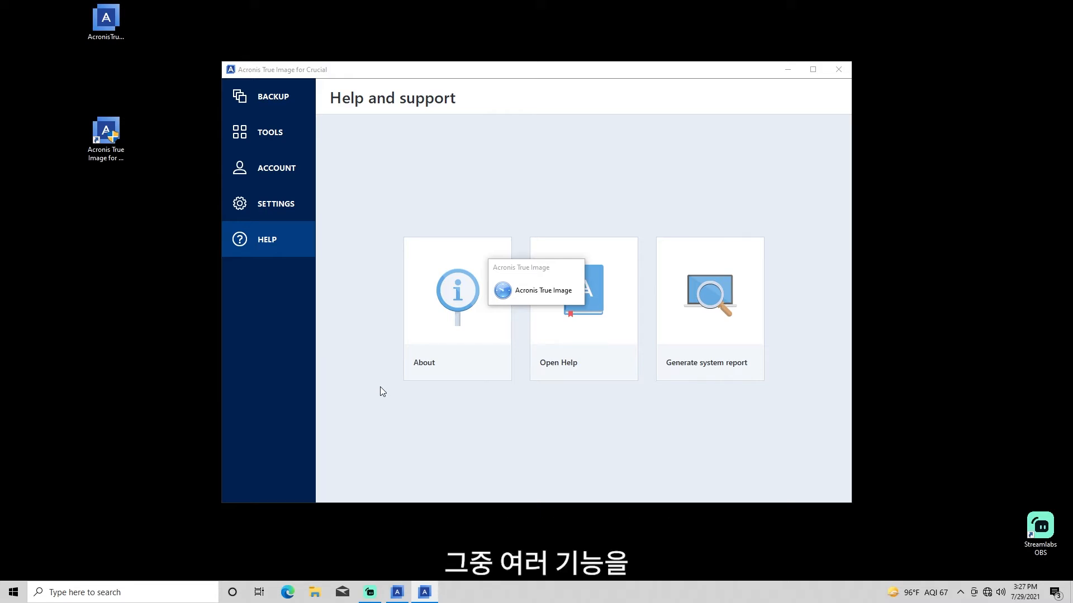
# Start the Clone Disk Wizard in Automatic mode with Disk 1 (447.1 GB Crucial SATA) as source
pyautogui.click(541, 291)
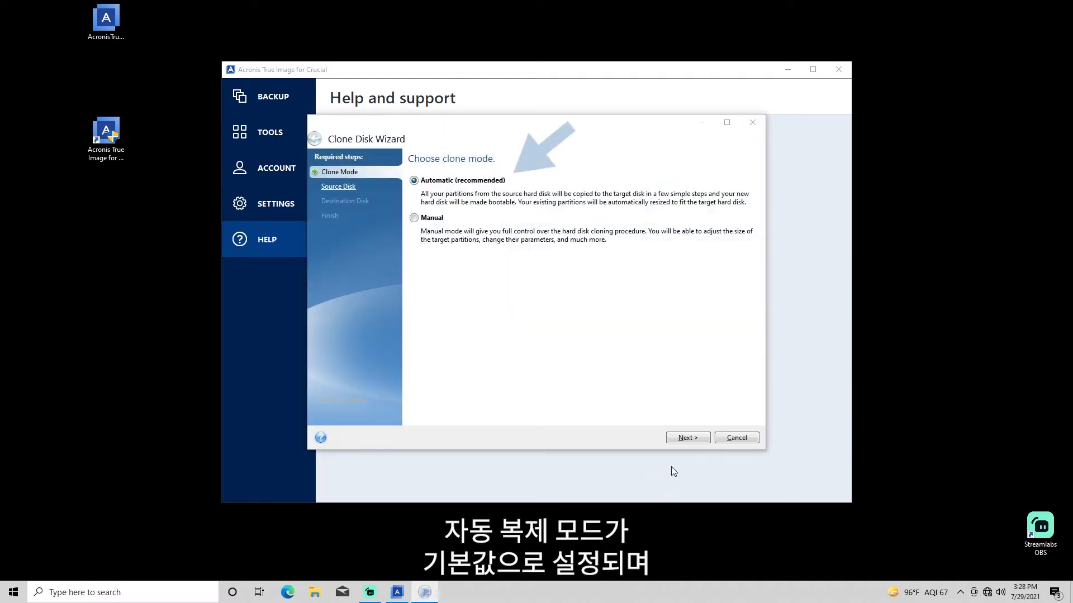
pyautogui.moveTo(687, 438)
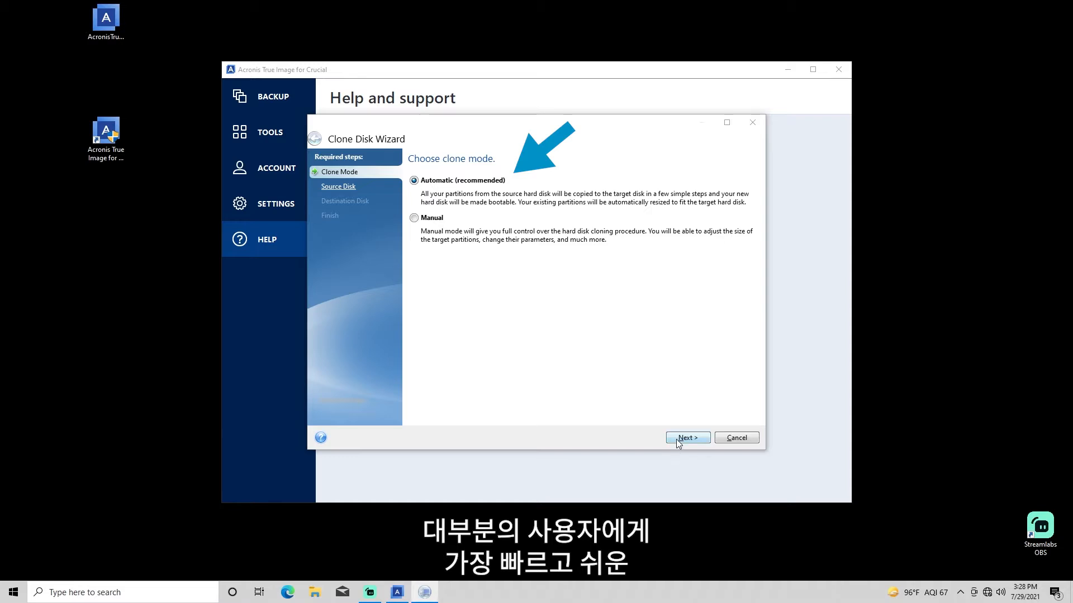
pyautogui.click(686, 438)
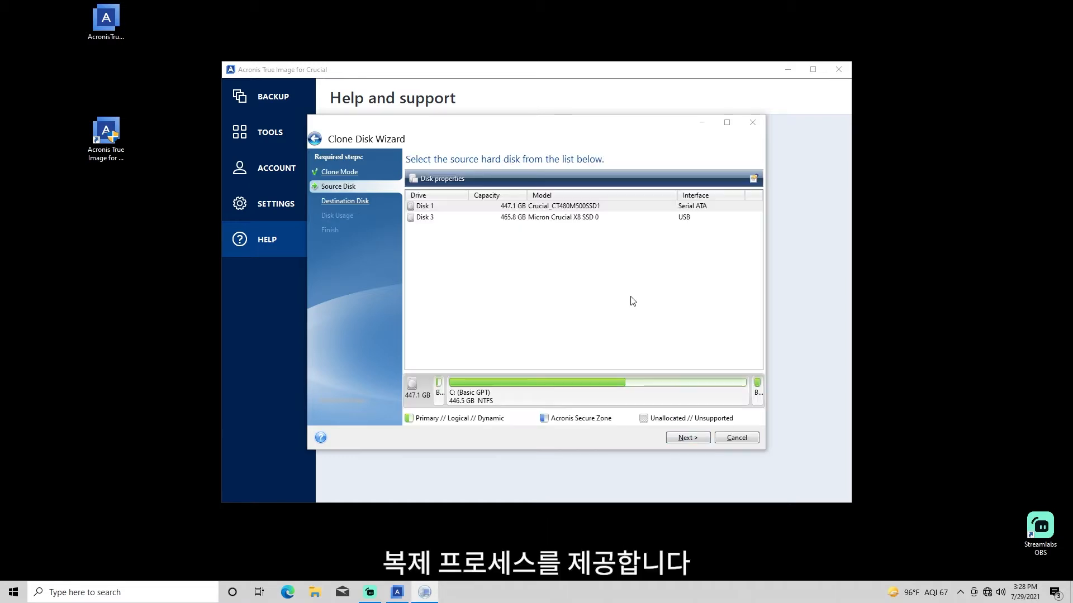
pyautogui.click(561, 206)
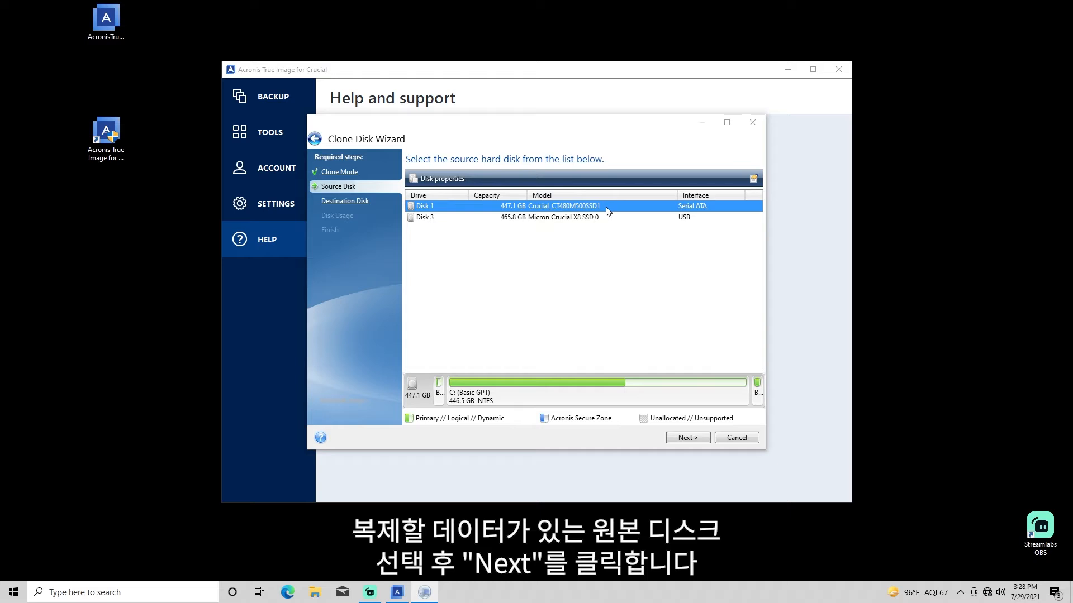
pyautogui.moveTo(687, 438)
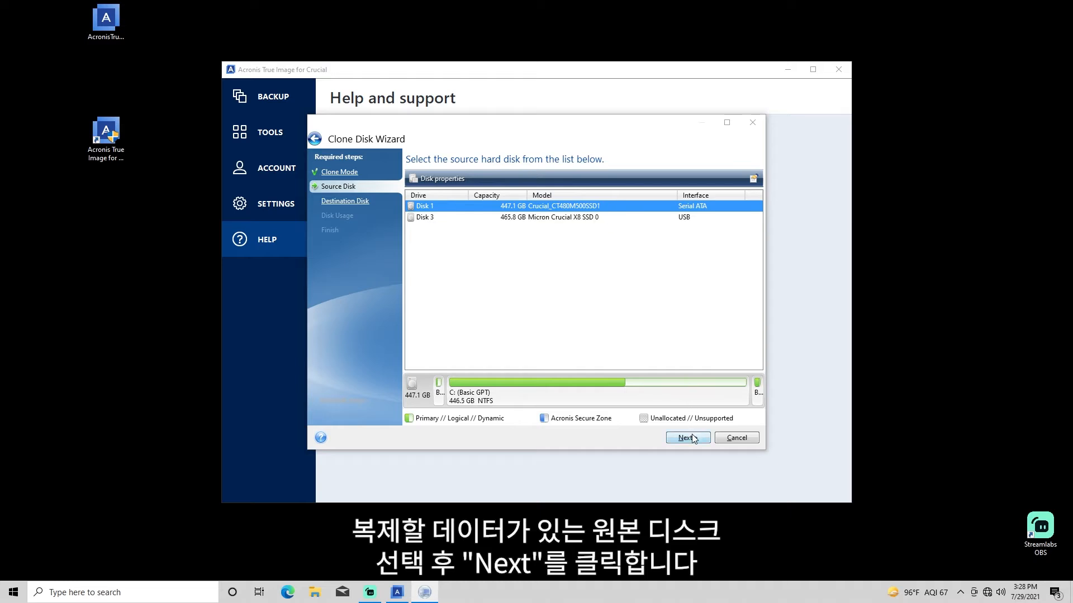
pyautogui.click(686, 438)
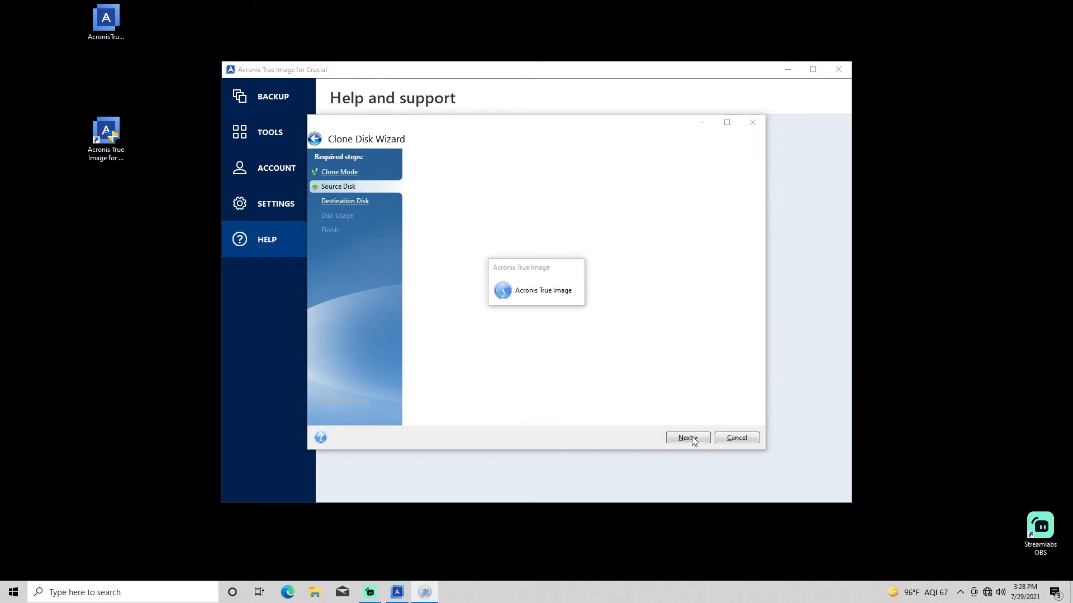
# Choose the uninitialized 931.5 GB NVMe Disk 2 as target, replacing this machine's disk, and reach the summary
pyautogui.click(686, 438)
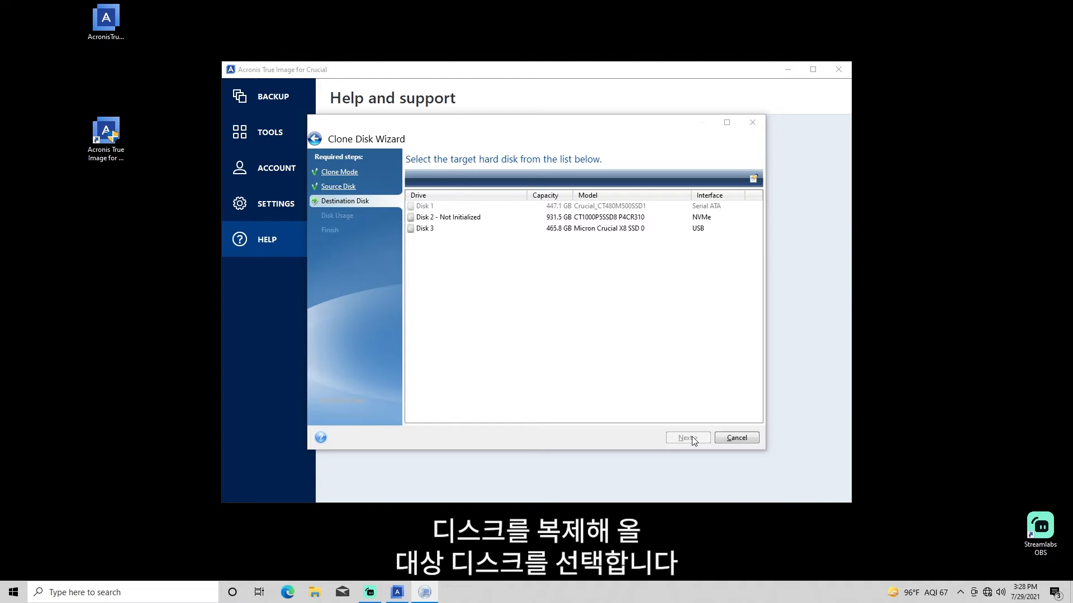
pyautogui.moveTo(611, 353)
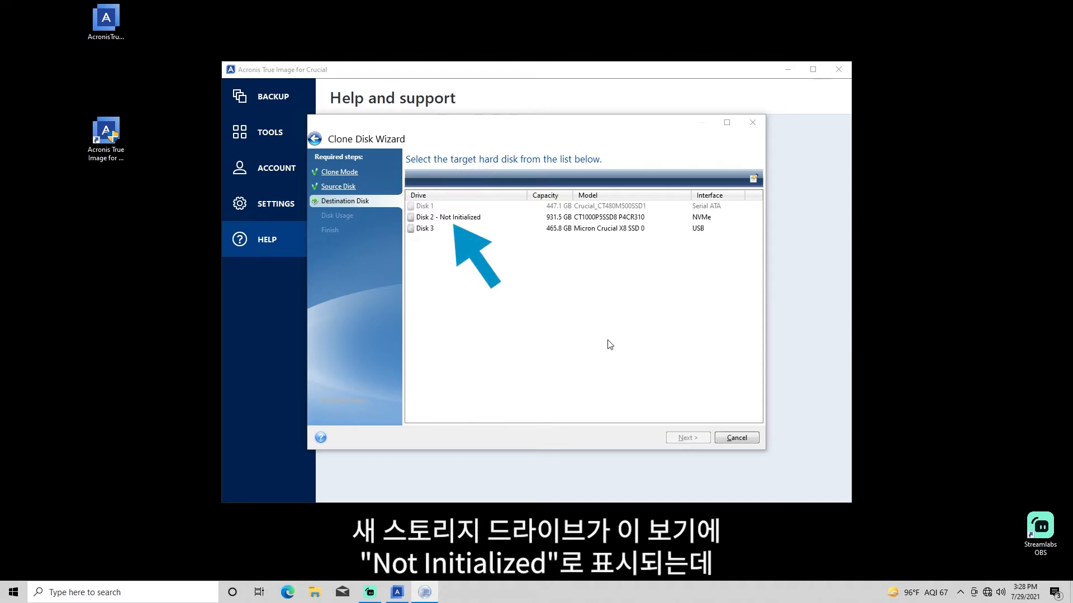
pyautogui.moveTo(537, 221)
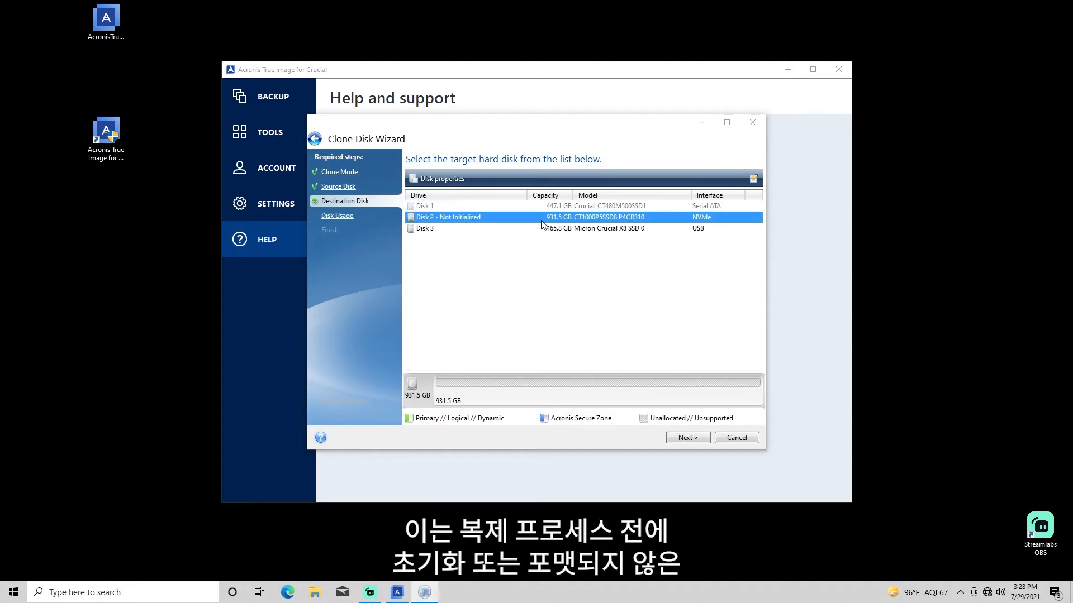
pyautogui.moveTo(696, 401)
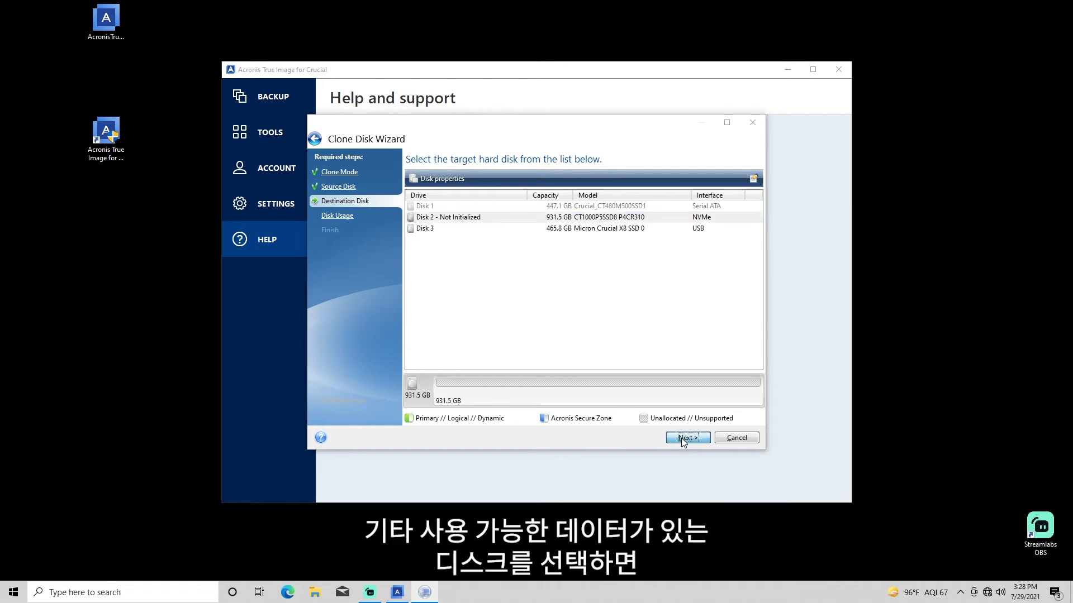
pyautogui.click(686, 438)
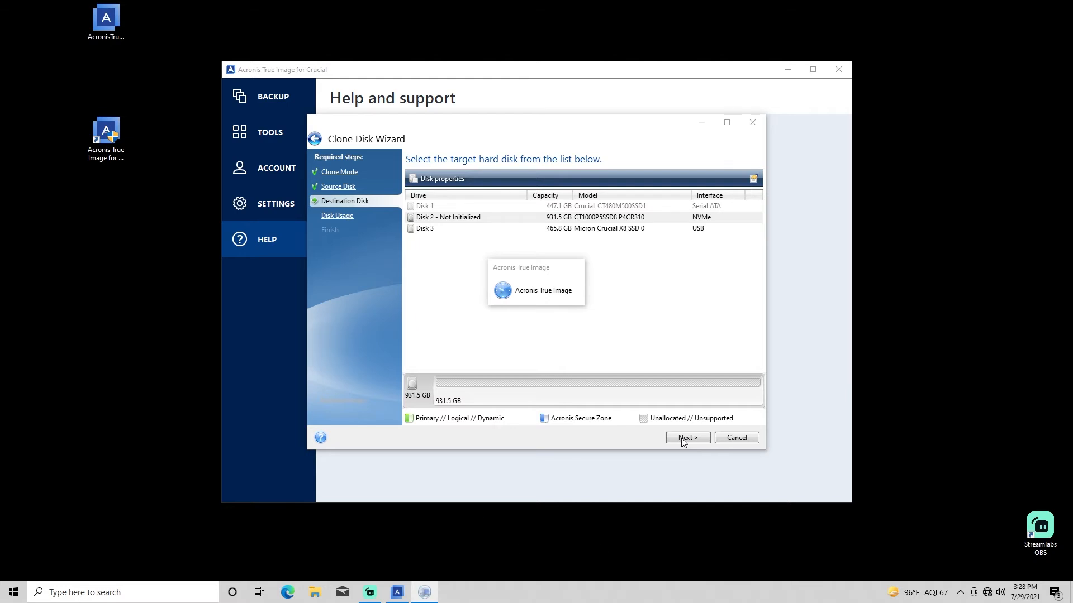
pyautogui.click(686, 438)
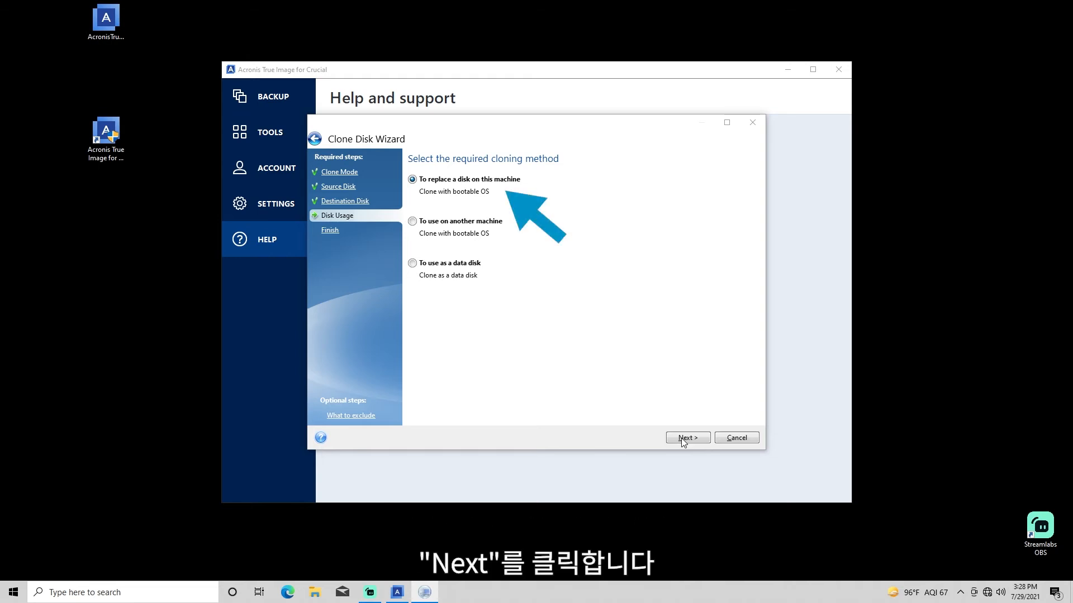
pyautogui.click(686, 438)
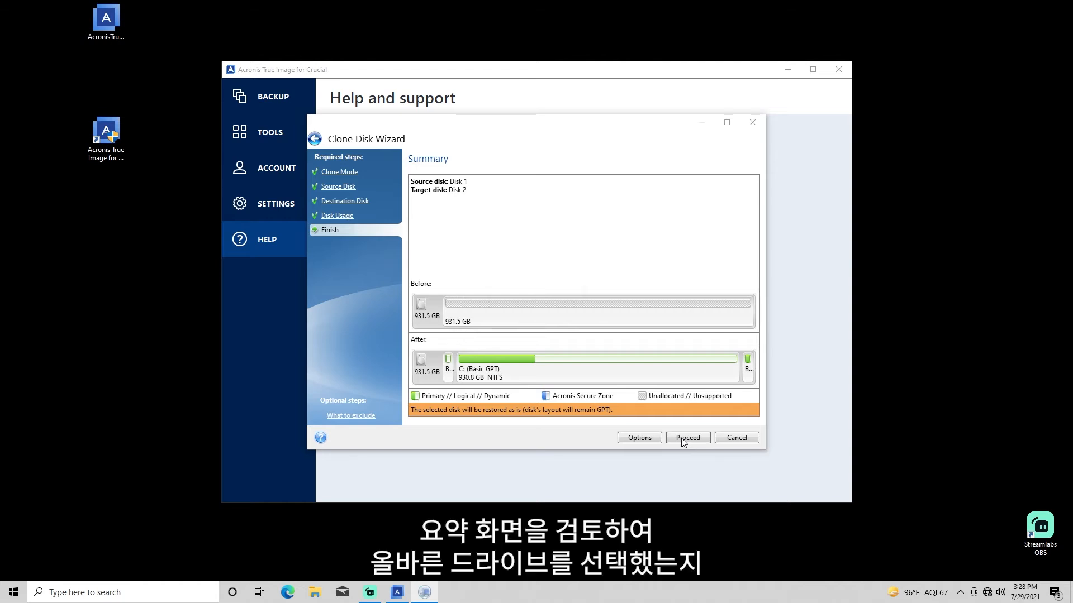
pyautogui.moveTo(617, 328)
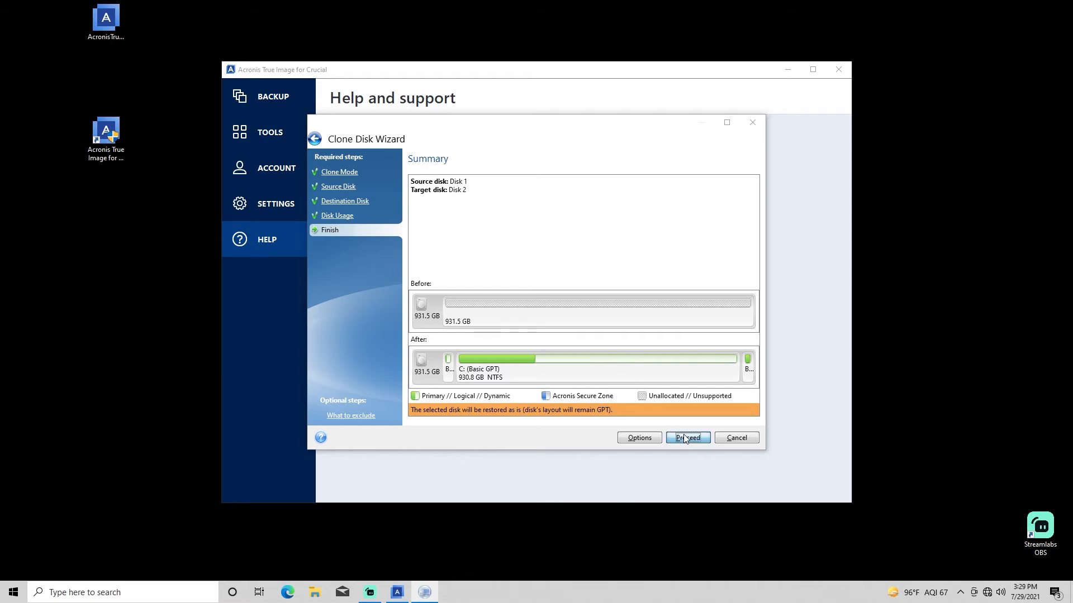
pyautogui.click(686, 438)
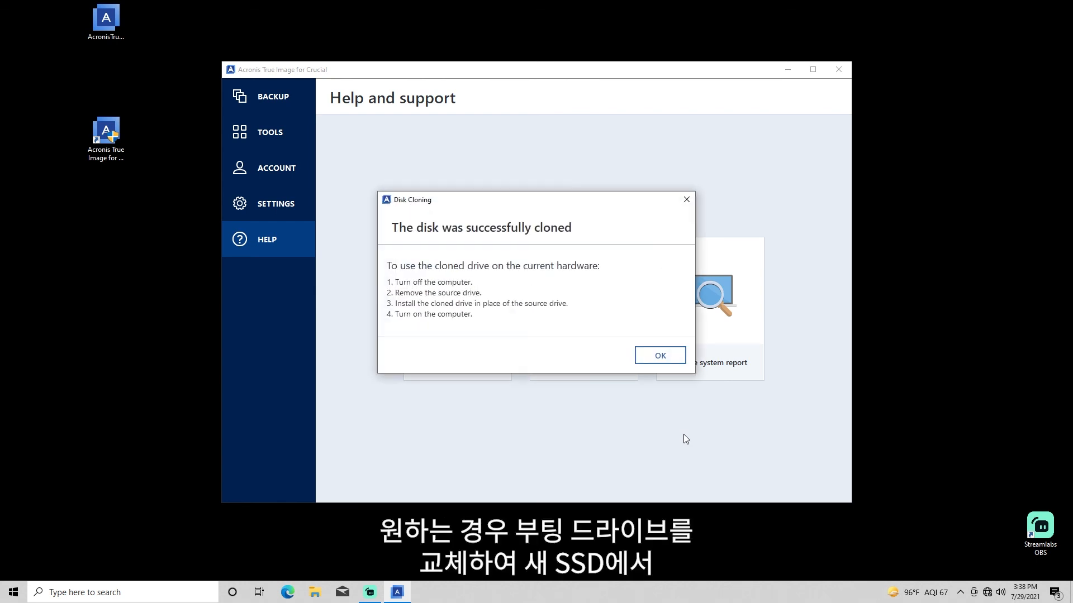
pyautogui.moveTo(659, 355)
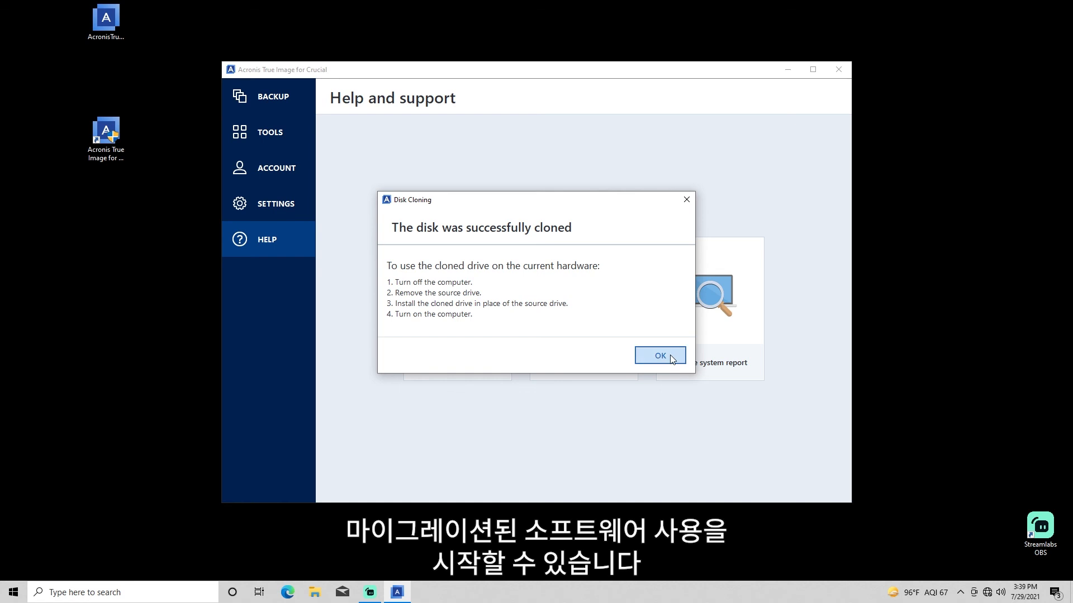
# Dismiss the Disk Cloning success message, returning to the Help and support page
pyautogui.click(658, 355)
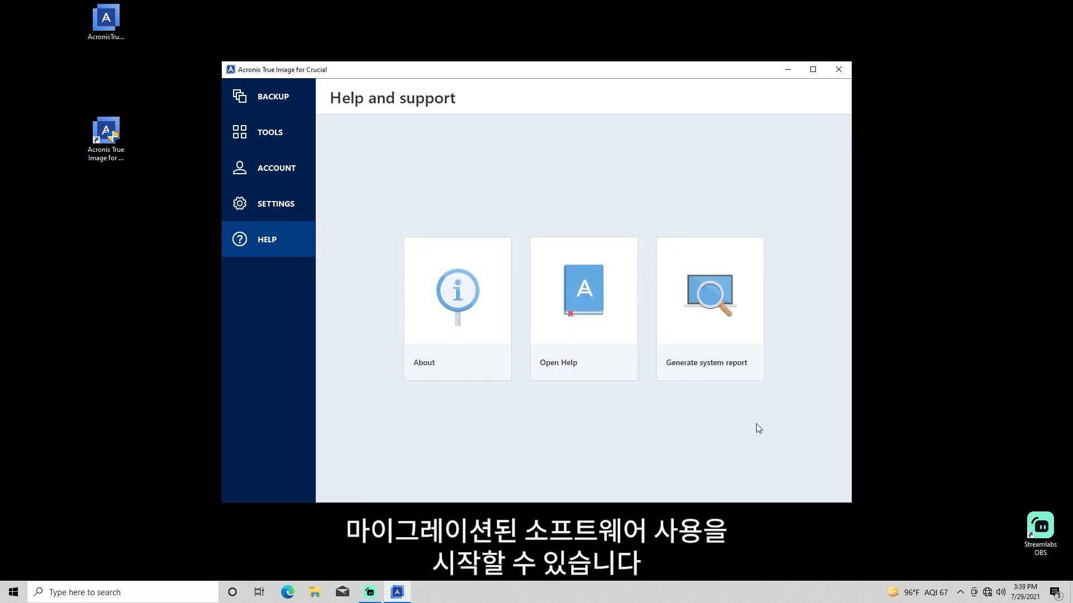